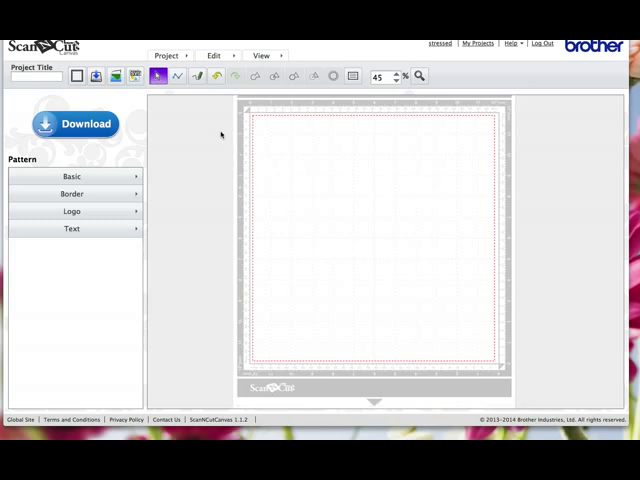
{"action": "mouse_move", "coordinate": [364, 340]}
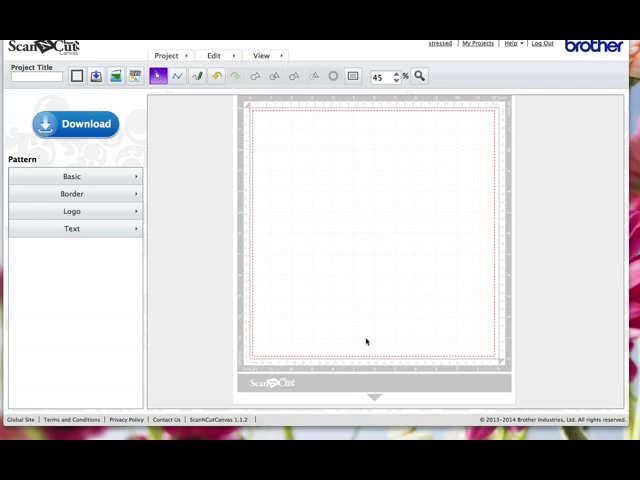
{"action": "mouse_move", "coordinate": [332, 244]}
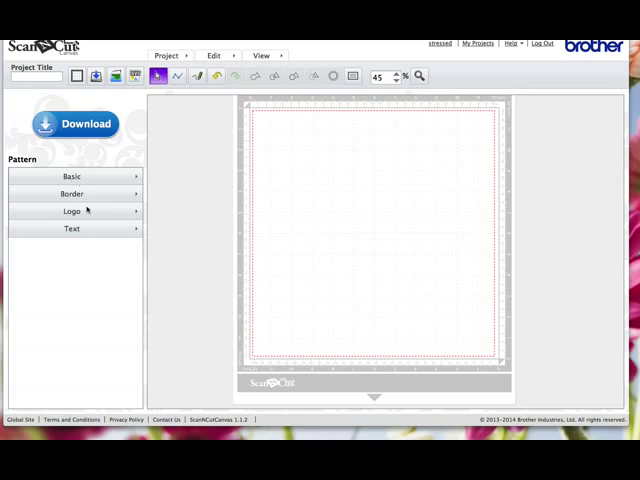
{"action": "mouse_move", "coordinate": [204, 232]}
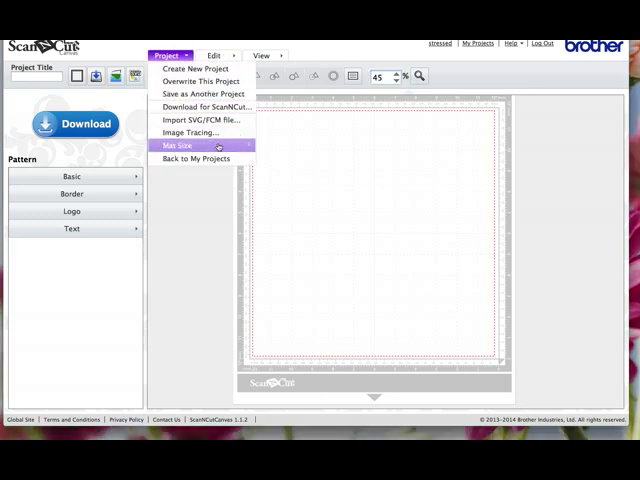
Step: Load the Mickey head outline image into Image Tracing with Outline mode selected
{"action": "left_click", "coordinate": [192, 132]}
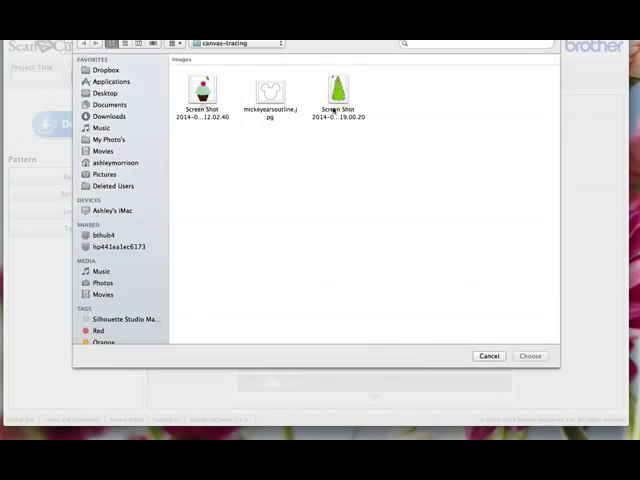
{"action": "left_click", "coordinate": [268, 90]}
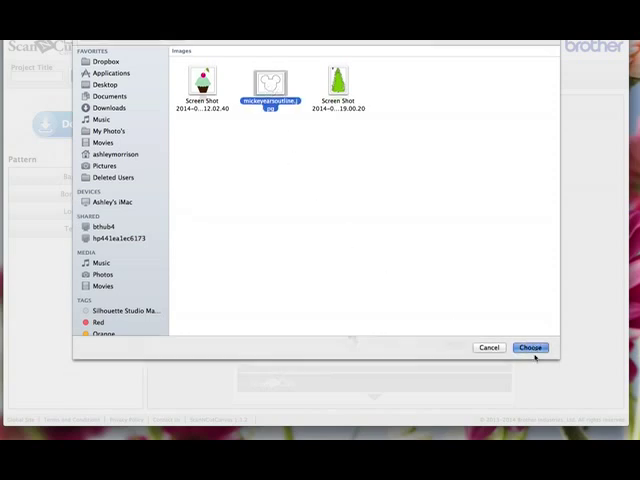
{"action": "left_click", "coordinate": [530, 348]}
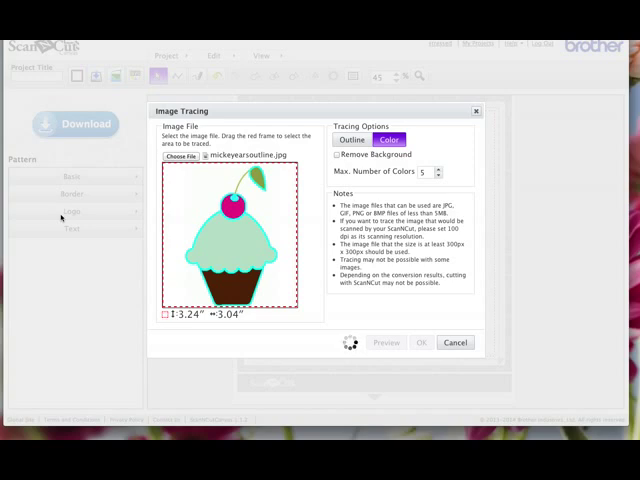
{"action": "left_click", "coordinate": [352, 140]}
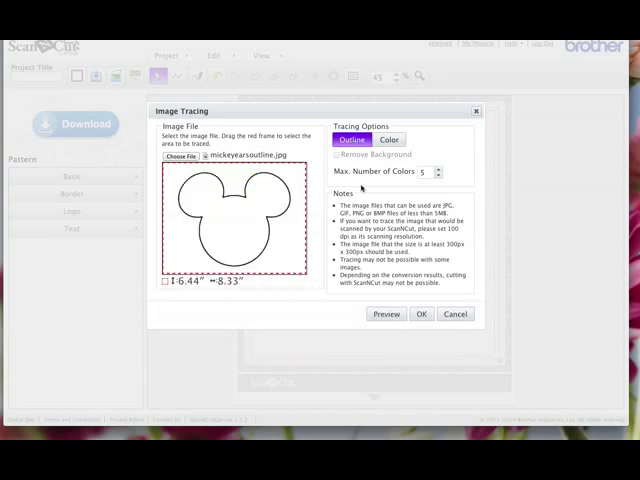
{"action": "mouse_move", "coordinate": [352, 140]}
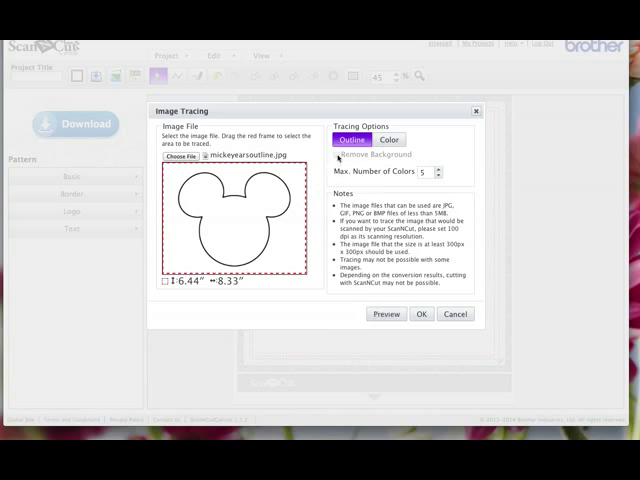
{"action": "mouse_move", "coordinate": [336, 160]}
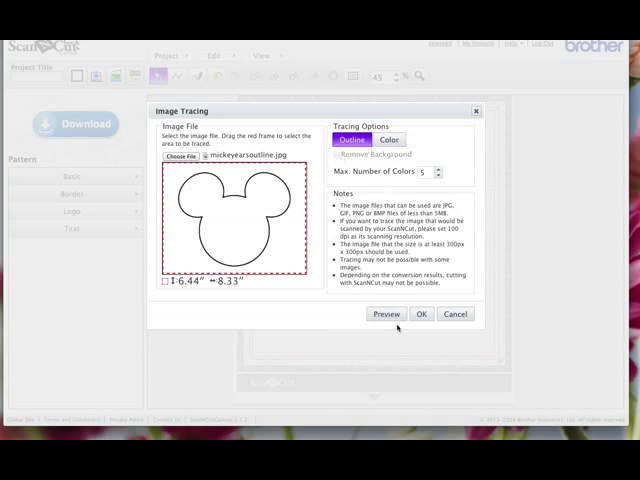
Step: Preview the Mickey head trace and place the outline on the mat
{"action": "left_click", "coordinate": [386, 314]}
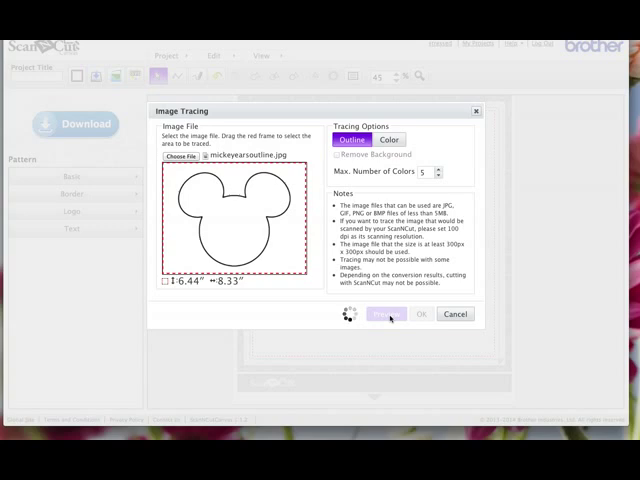
{"action": "left_click", "coordinate": [386, 314]}
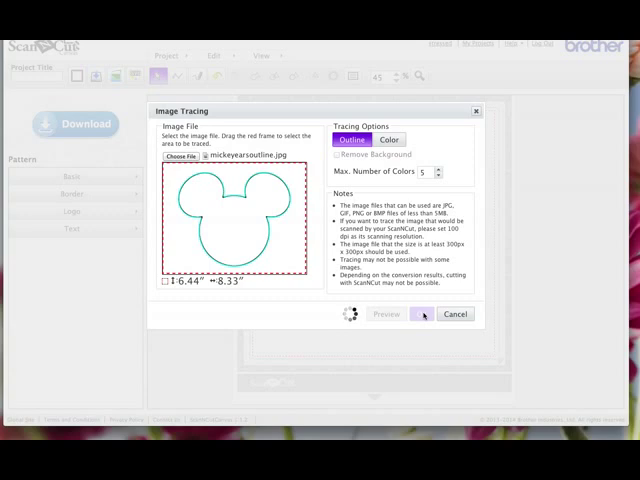
{"action": "left_click", "coordinate": [420, 314]}
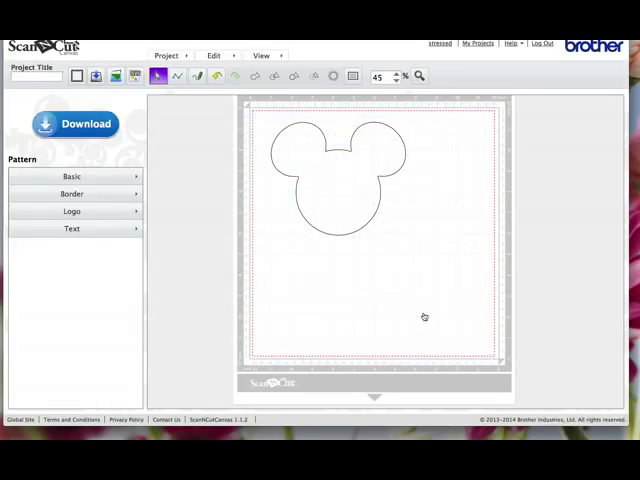
Step: Shrink the Mickey head and add a 0.12-inch outward offset line around it
{"action": "left_click", "coordinate": [338, 176]}
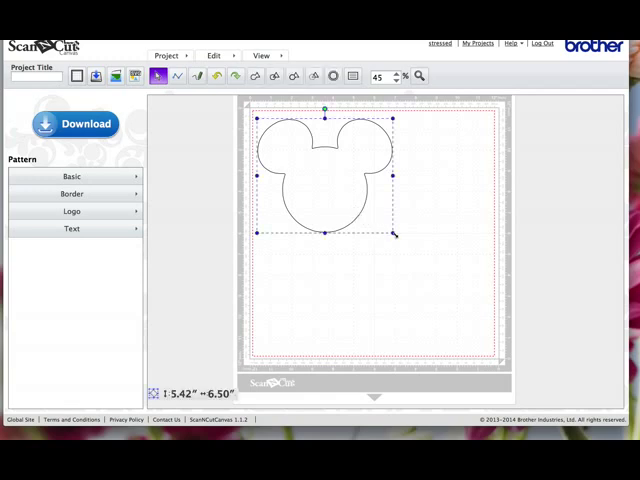
{"action": "left_click_drag", "start_coordinate": [392, 232], "coordinate": [312, 164]}
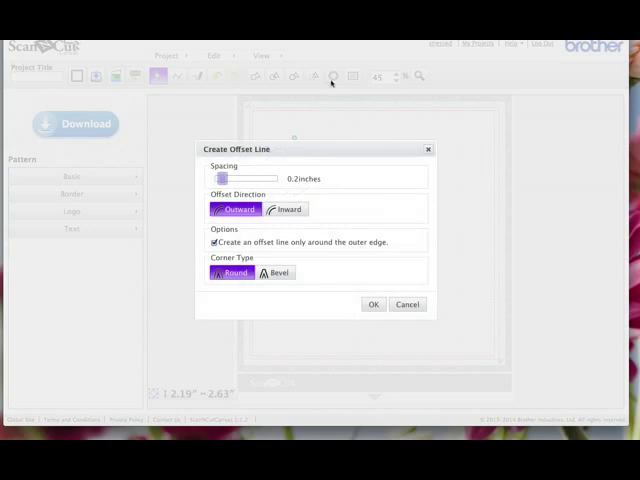
{"action": "left_click_drag", "start_coordinate": [248, 178], "coordinate": [218, 178]}
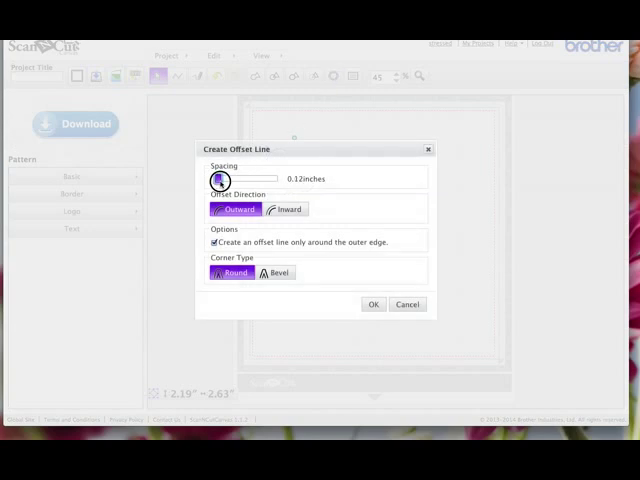
{"action": "left_click", "coordinate": [372, 304]}
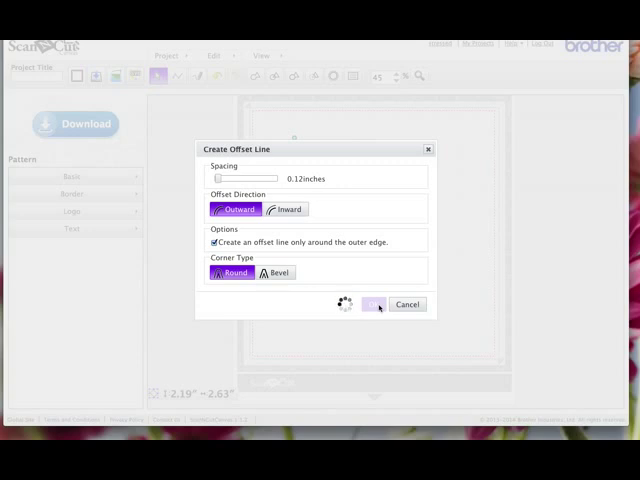
{"action": "left_click", "coordinate": [372, 304]}
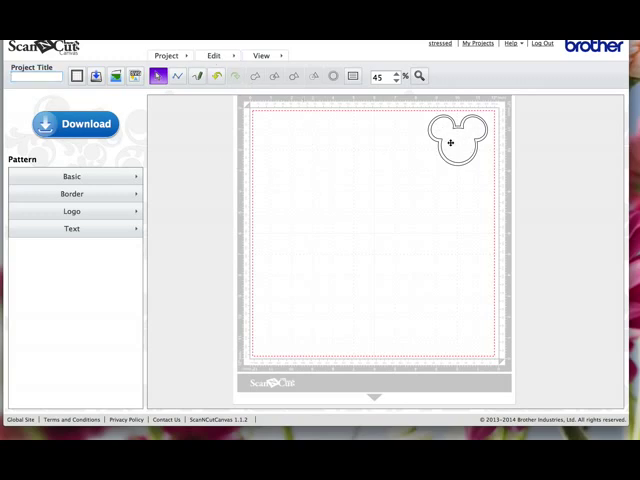
Step: Outline-trace the tree screenshot and place the tree on the mat beside the Mickey head
{"action": "left_click", "coordinate": [166, 56]}
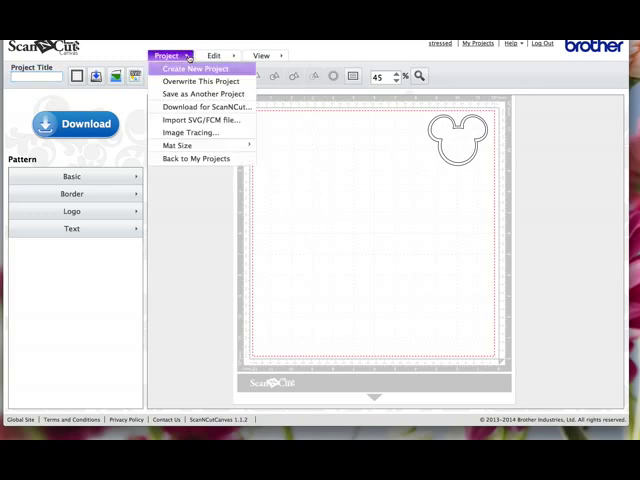
{"action": "left_click", "coordinate": [196, 132]}
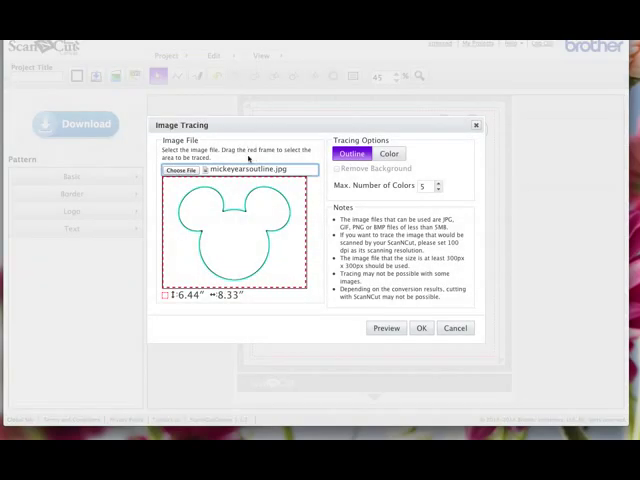
{"action": "left_click", "coordinate": [180, 168]}
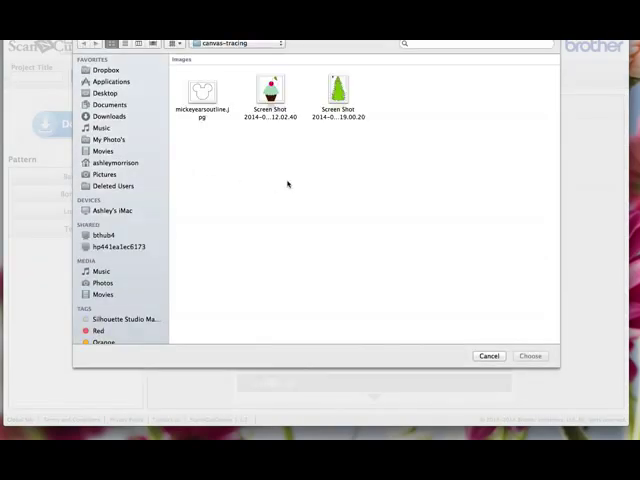
{"action": "left_click", "coordinate": [338, 90]}
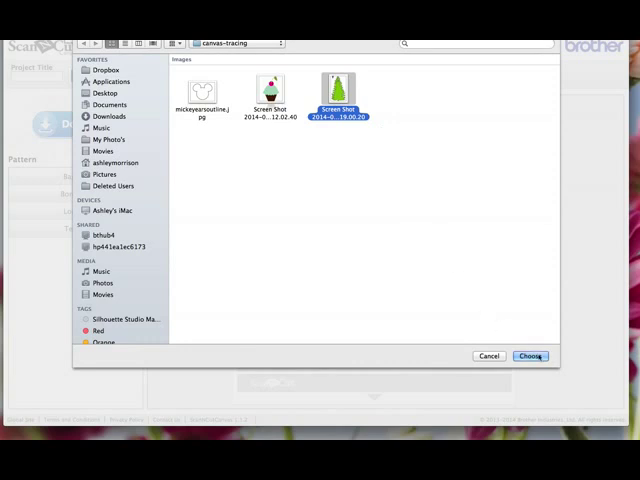
{"action": "left_click", "coordinate": [530, 356]}
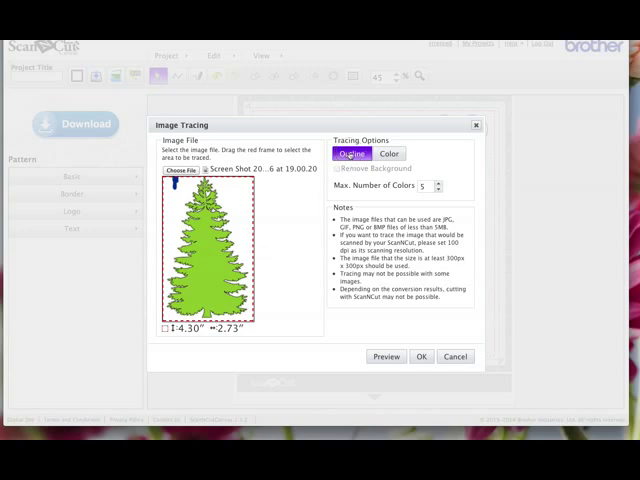
{"action": "left_click", "coordinate": [386, 356]}
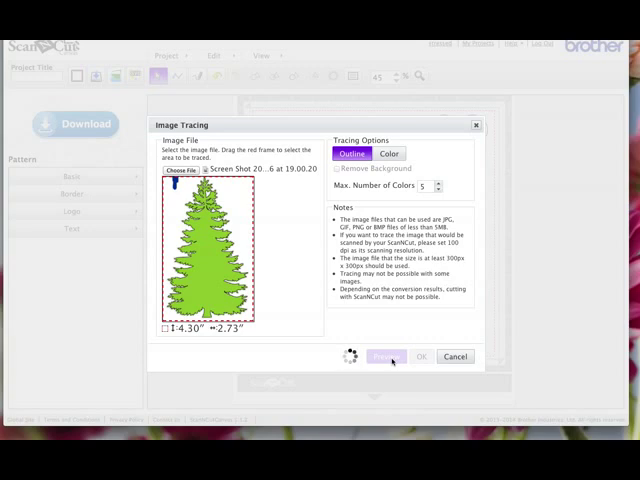
{"action": "left_click", "coordinate": [386, 356]}
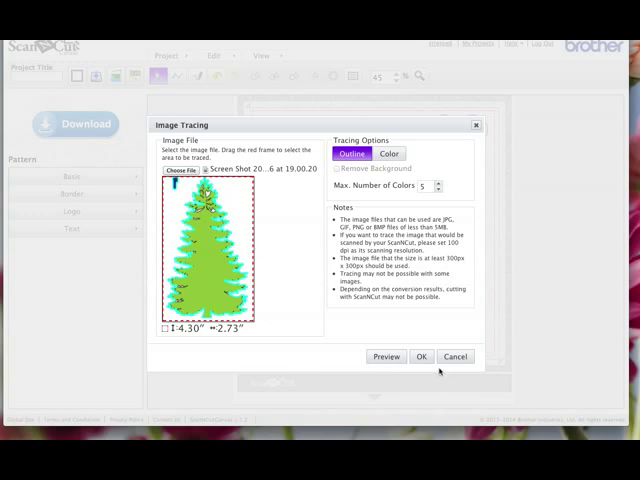
{"action": "left_click", "coordinate": [420, 356]}
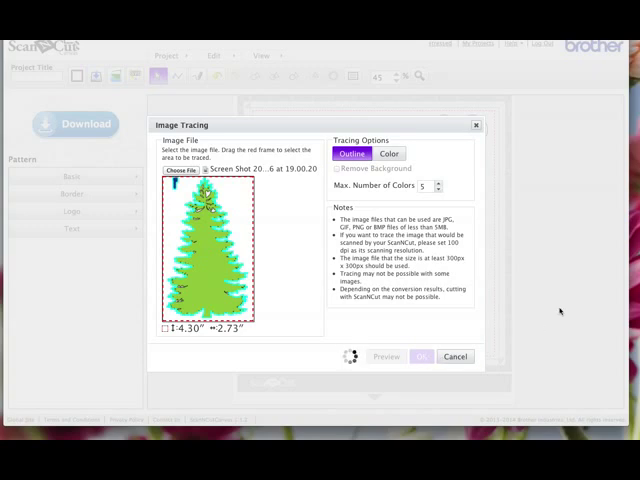
{"action": "left_click", "coordinate": [420, 356]}
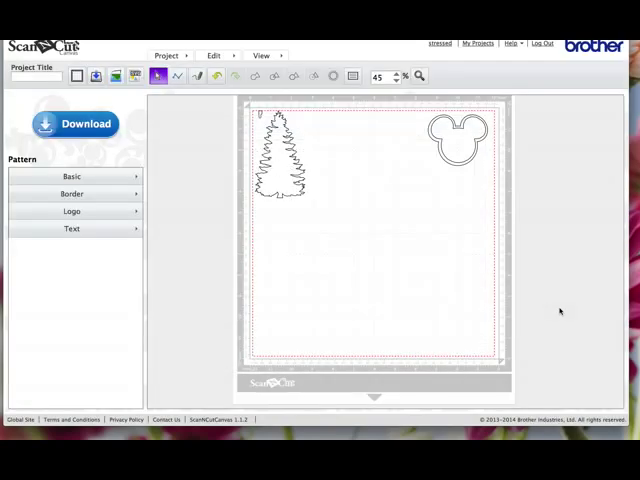
Step: Resize the tree smaller and fill it solid brown
{"action": "left_click", "coordinate": [282, 160]}
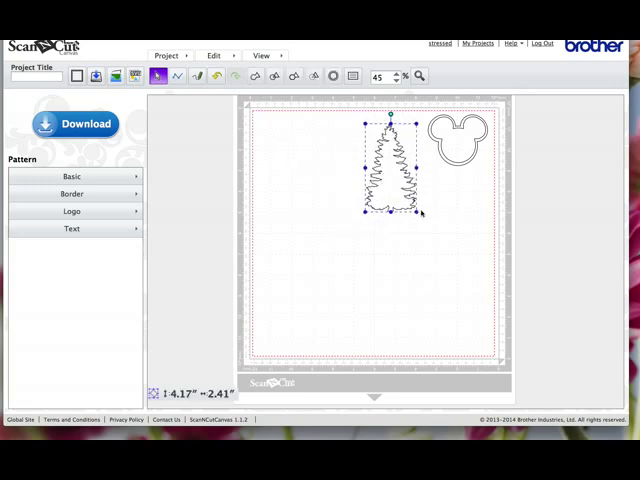
{"action": "left_click_drag", "start_coordinate": [416, 212], "coordinate": [450, 258]}
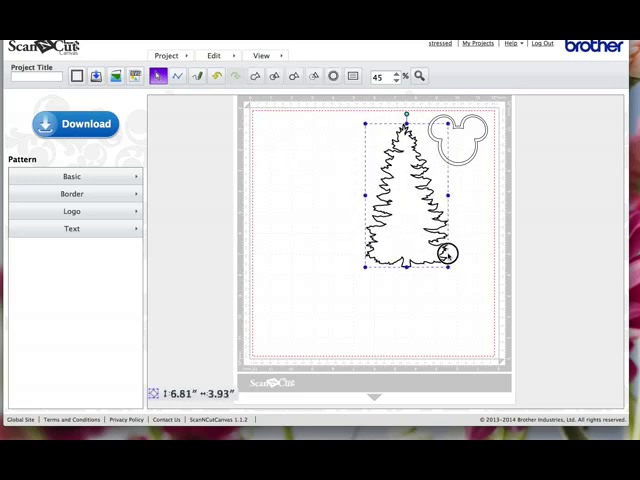
{"action": "left_click_drag", "start_coordinate": [452, 256], "coordinate": [420, 220]}
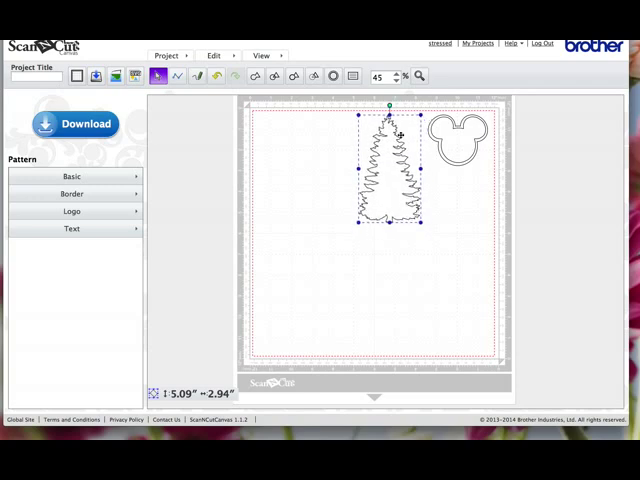
{"action": "left_click", "coordinate": [352, 76]}
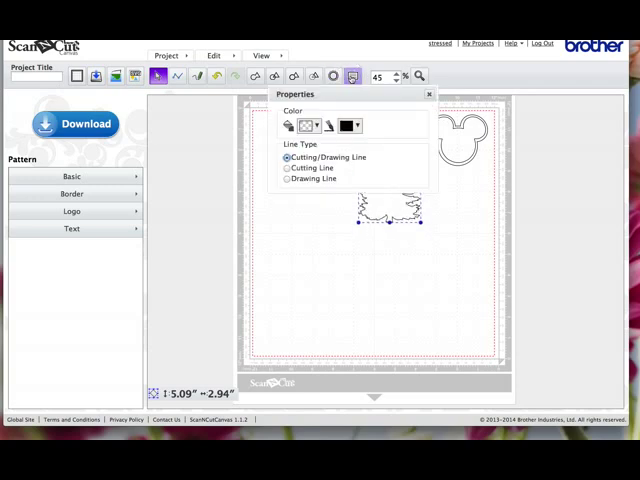
{"action": "left_click", "coordinate": [348, 126]}
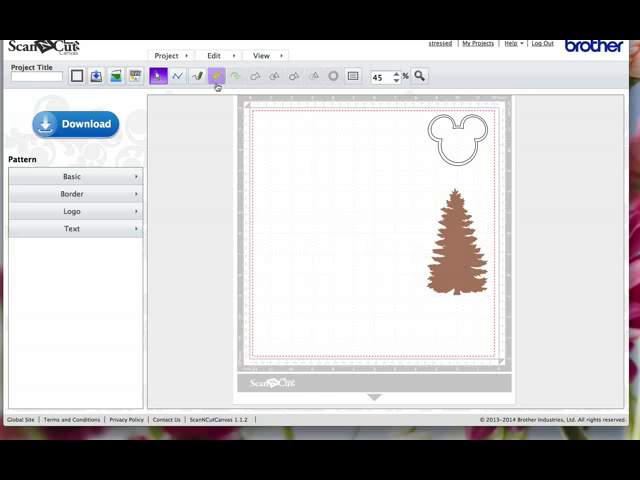
Step: Outline-trace the cupcake screenshot, preview it and accept the trace for import
{"action": "left_click", "coordinate": [168, 56]}
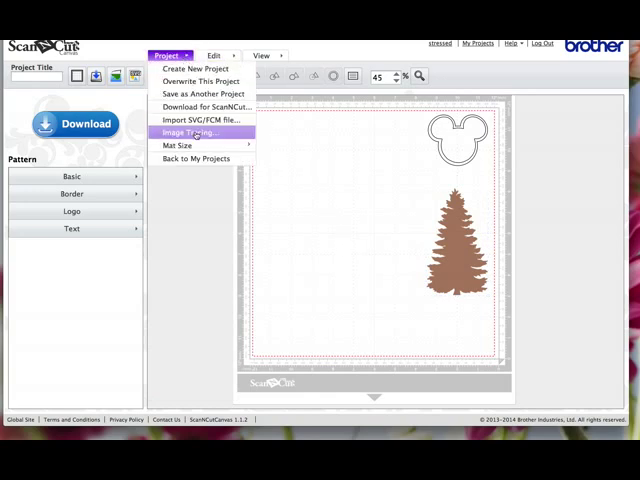
{"action": "left_click", "coordinate": [192, 132]}
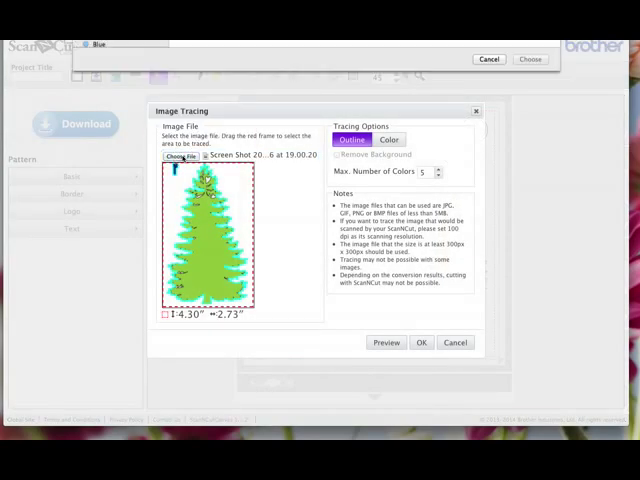
{"action": "left_click", "coordinate": [176, 156]}
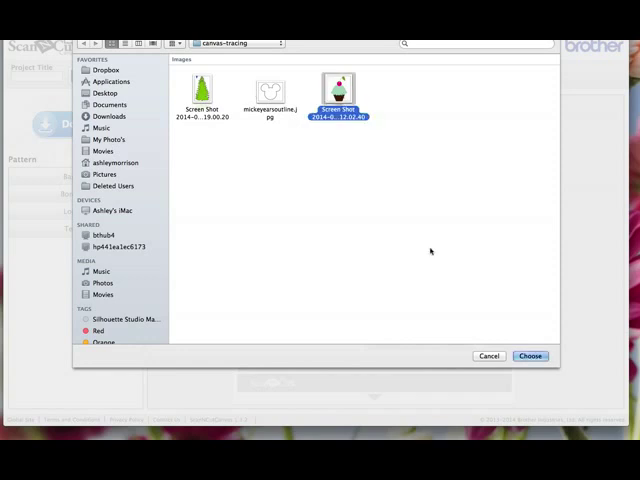
{"action": "left_click", "coordinate": [530, 356]}
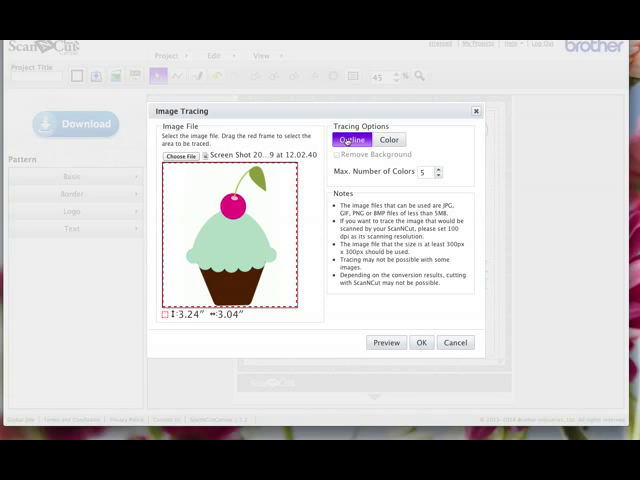
{"action": "left_click", "coordinate": [386, 342]}
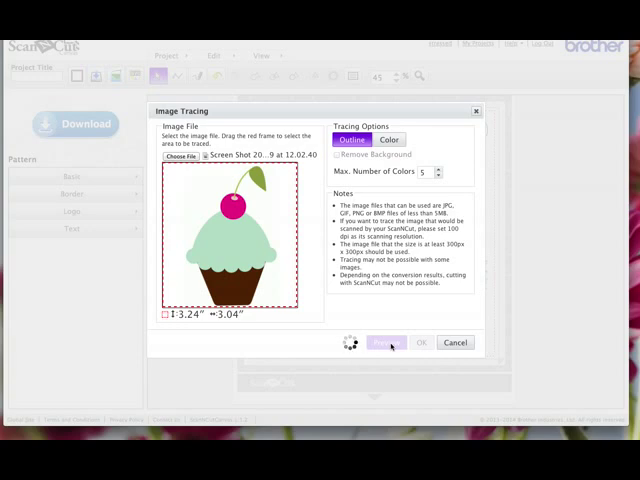
{"action": "left_click", "coordinate": [386, 342]}
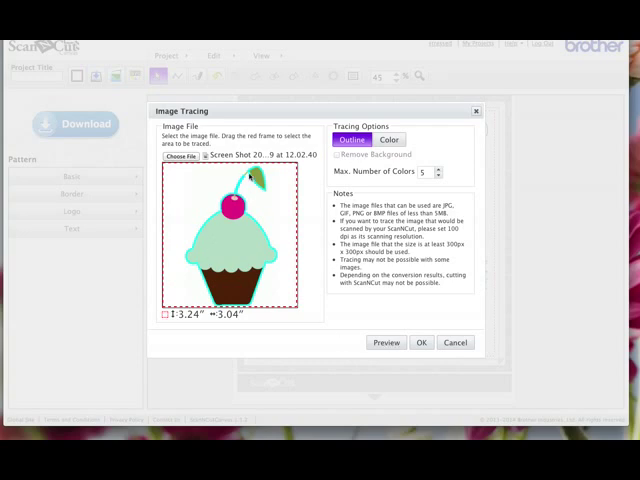
{"action": "left_click", "coordinate": [420, 342]}
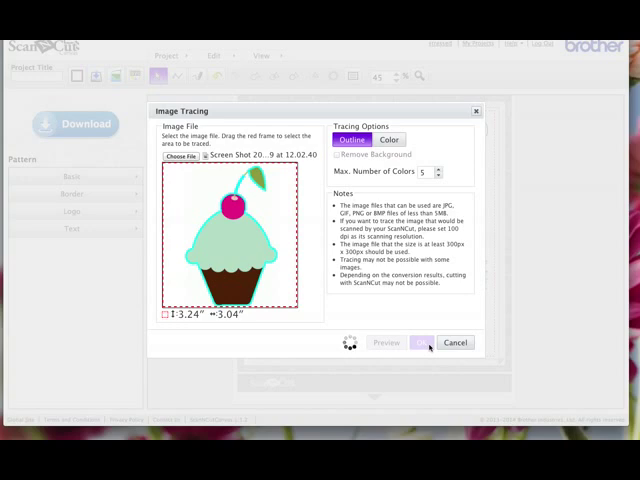
Step: Colour the cupcake silhouette's stem piece green via Properties
{"action": "left_click", "coordinate": [420, 342]}
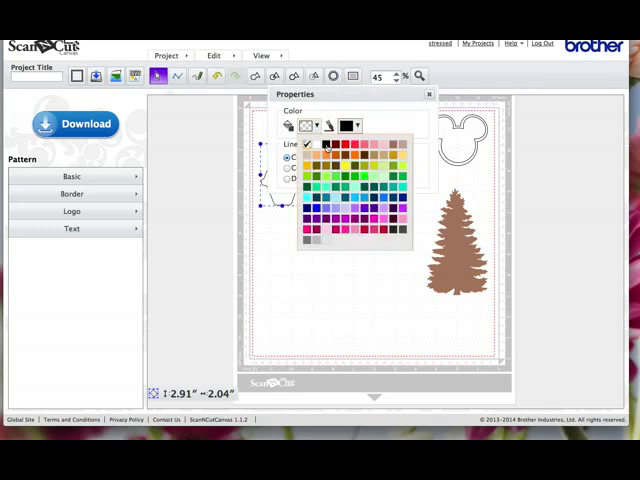
{"action": "left_click", "coordinate": [308, 142]}
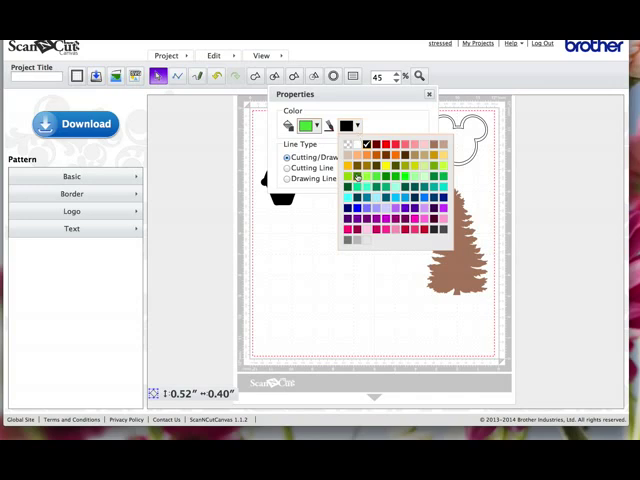
{"action": "left_click", "coordinate": [356, 188]}
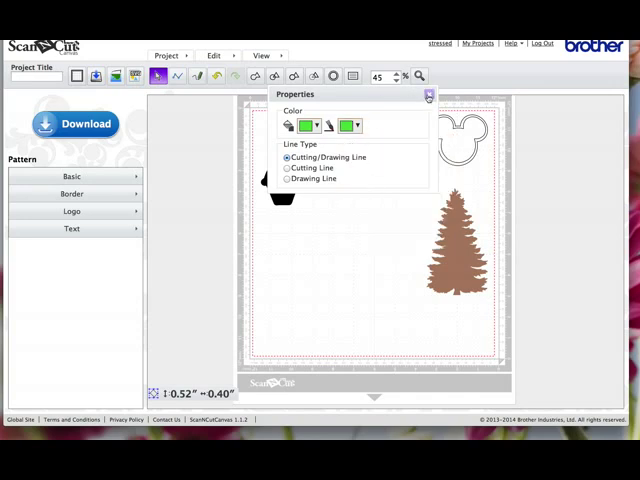
{"action": "left_click", "coordinate": [428, 94]}
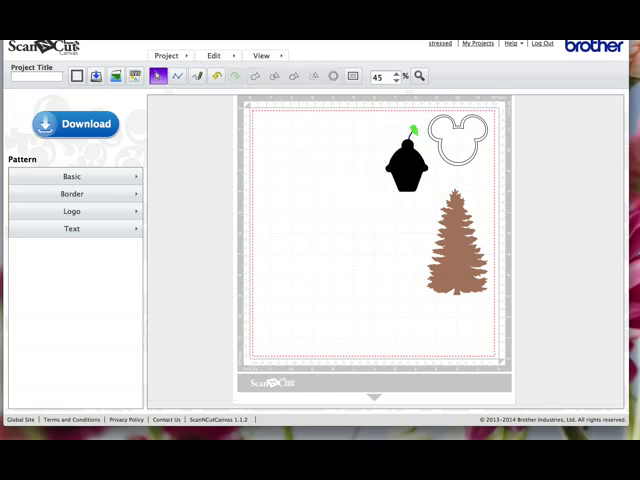
Step: Re-trace the cupcake in Color mode and import the separate coloured pieces onto the mat
{"action": "left_click", "coordinate": [168, 56]}
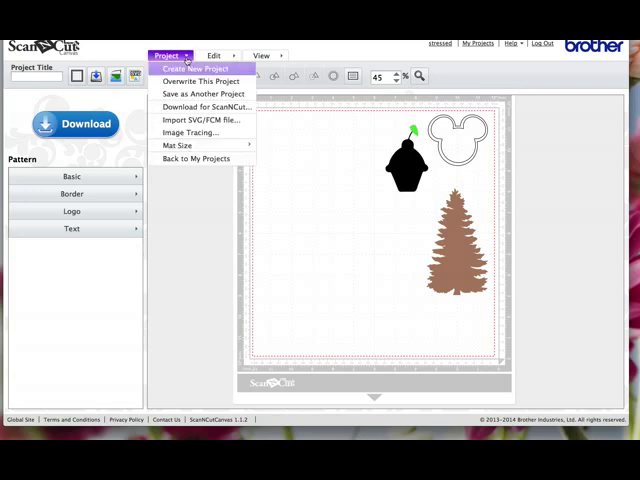
{"action": "left_click", "coordinate": [186, 132]}
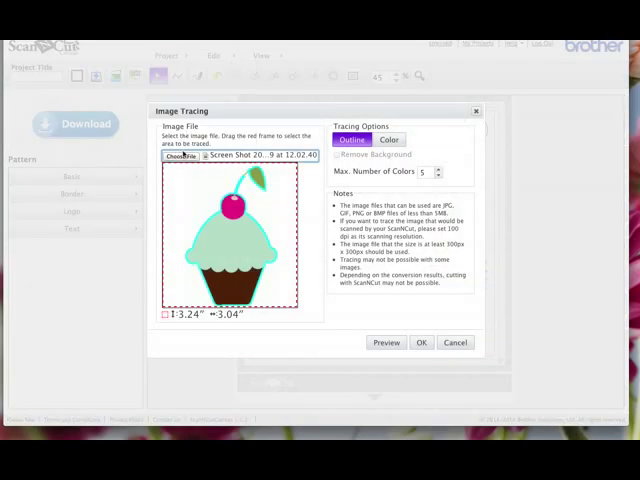
{"action": "left_click", "coordinate": [386, 140]}
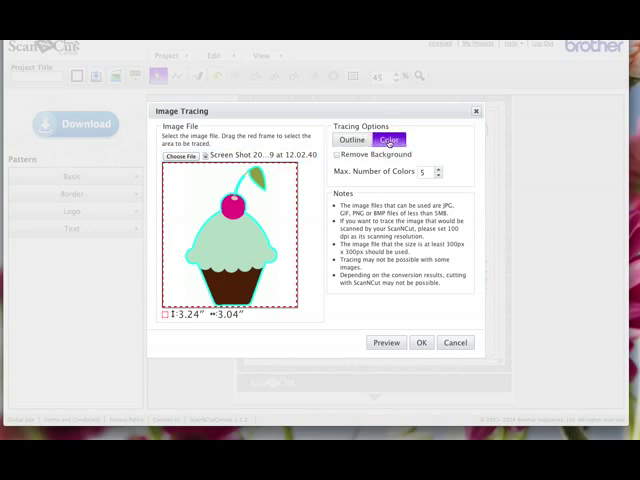
{"action": "left_click", "coordinate": [386, 342]}
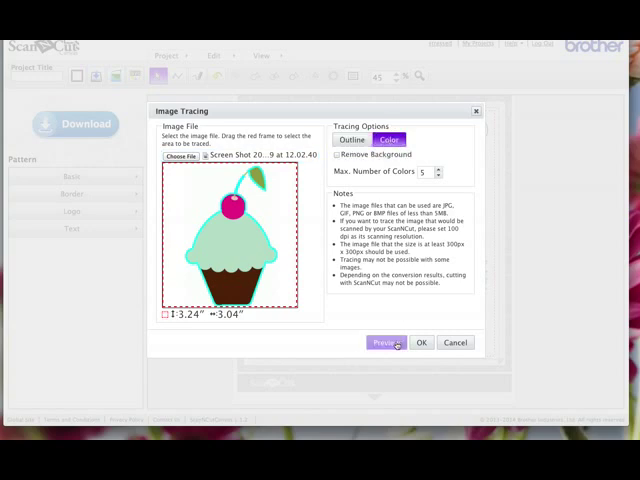
{"action": "left_click", "coordinate": [386, 342]}
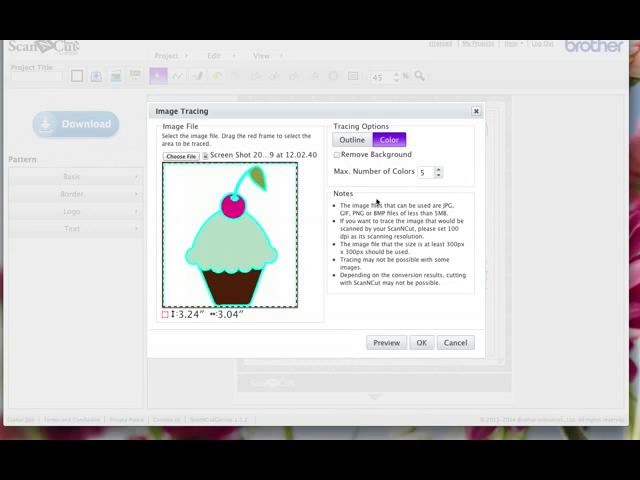
{"action": "left_click", "coordinate": [420, 342]}
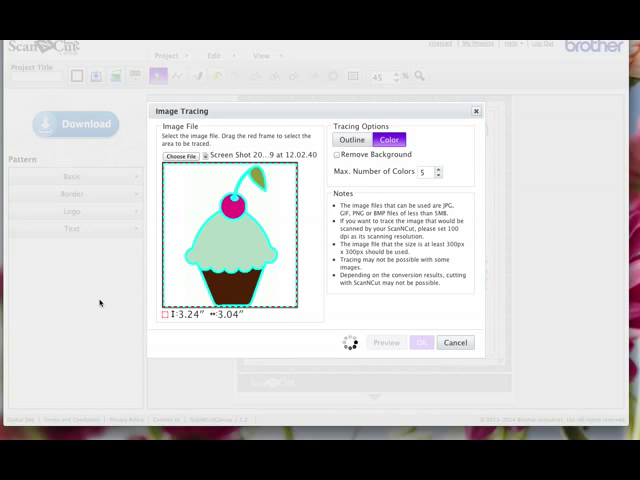
{"action": "left_click", "coordinate": [420, 342]}
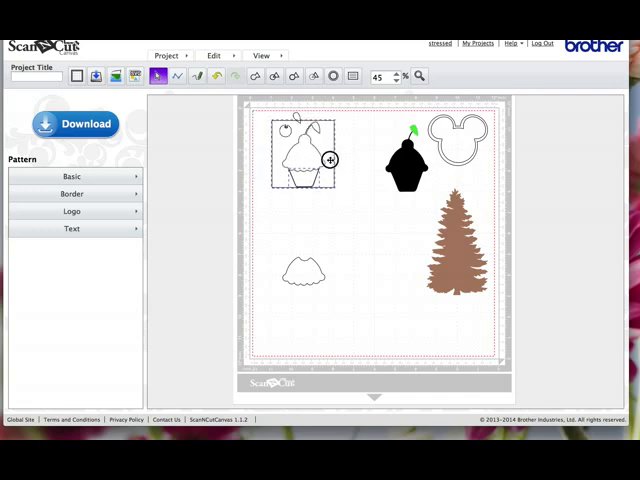
Step: Drag the colour-traced cupcake pieces apart on the mat
{"action": "left_click_drag", "start_coordinate": [304, 156], "coordinate": [330, 220]}
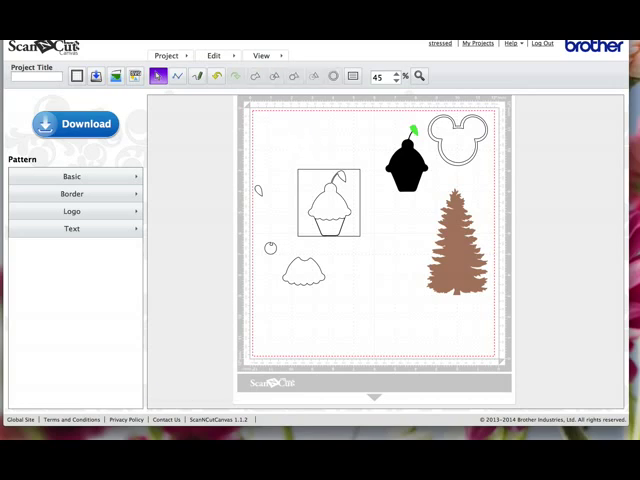
{"action": "mouse_move", "coordinate": [282, 144]}
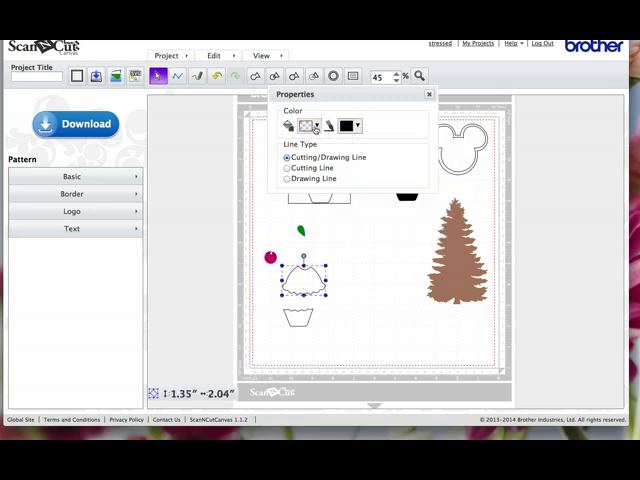
Step: Fill the frosting teal and the cup brown, completing the layered coloured cupcake
{"action": "left_click", "coordinate": [304, 126]}
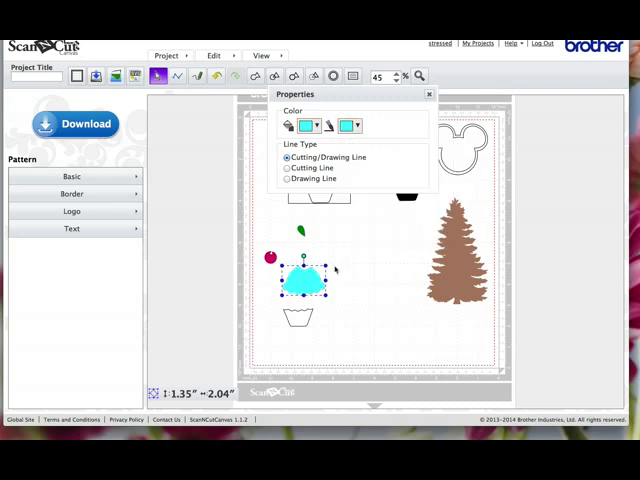
{"action": "left_click", "coordinate": [348, 126]}
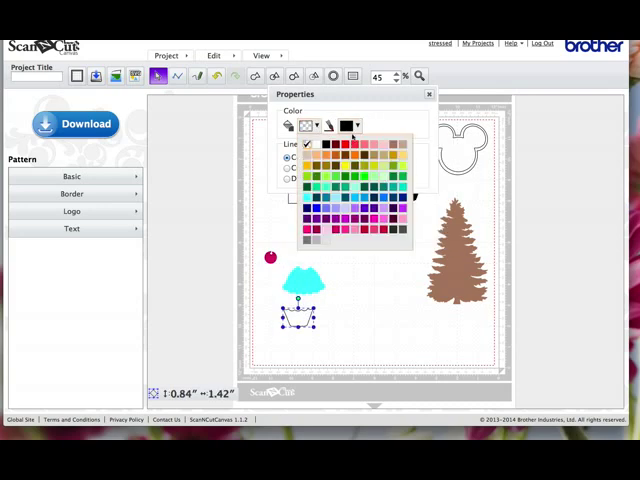
{"action": "left_click", "coordinate": [304, 216]}
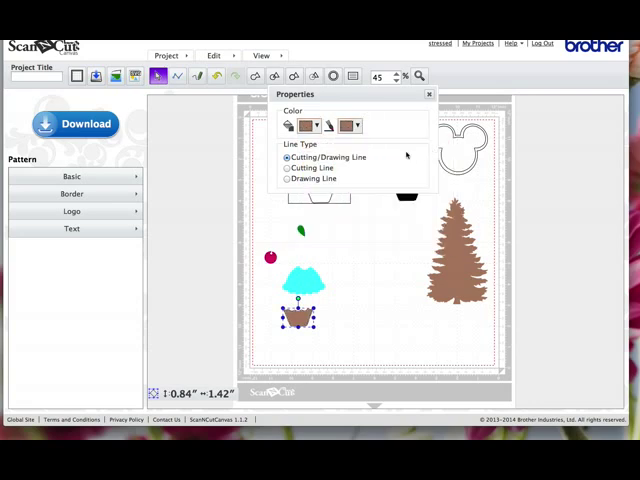
{"action": "left_click", "coordinate": [428, 94]}
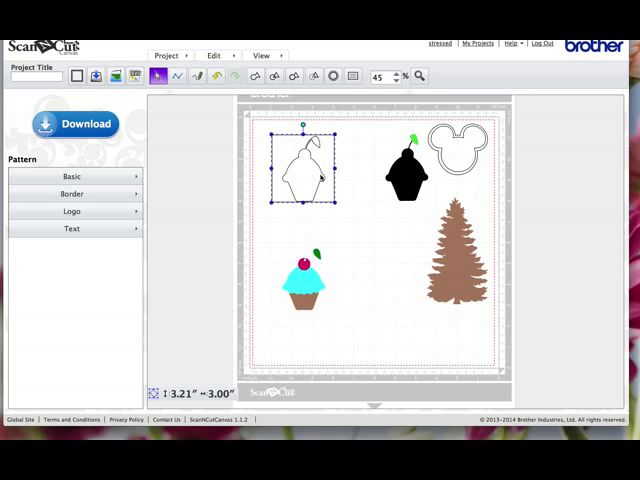
Step: Select the thin cupcake outline at upper left and show its colour and line-type settings
{"action": "right_click", "coordinate": [318, 172]}
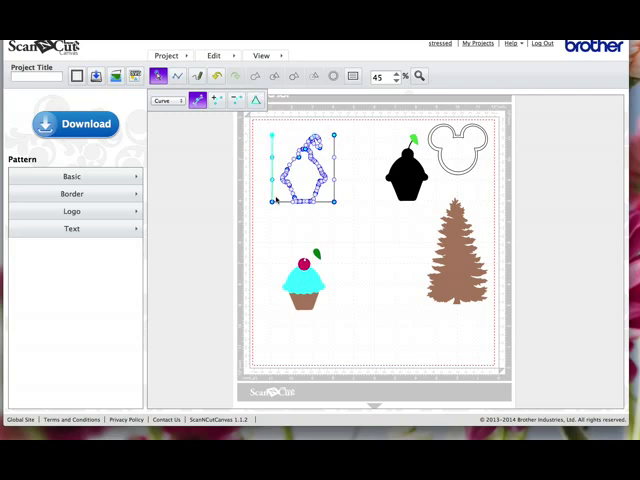
{"action": "left_click", "coordinate": [236, 100]}
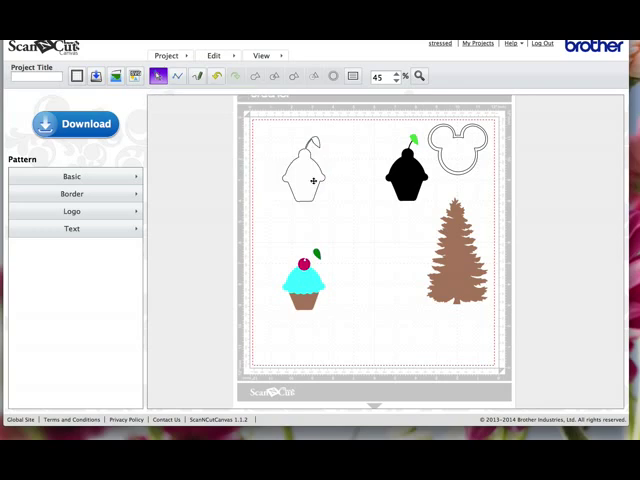
{"action": "left_click", "coordinate": [304, 170]}
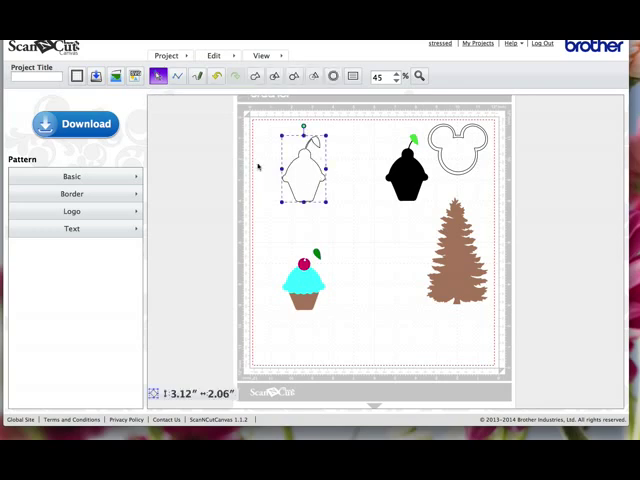
{"action": "left_click", "coordinate": [352, 76]}
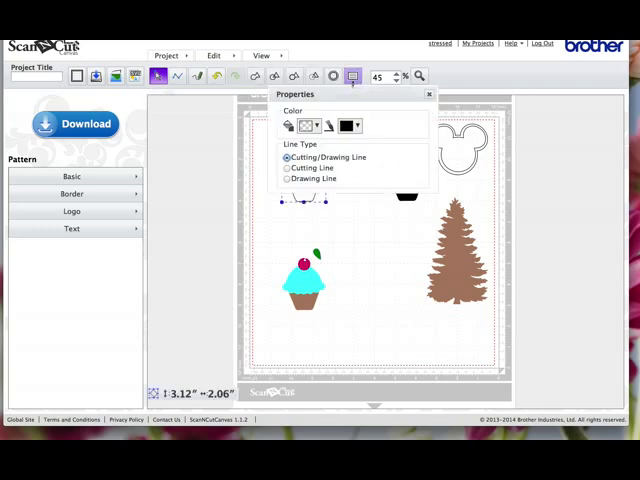
Step: Fill the cupcake outline black and bring the coloured pieces in front of it
{"action": "left_click", "coordinate": [348, 126]}
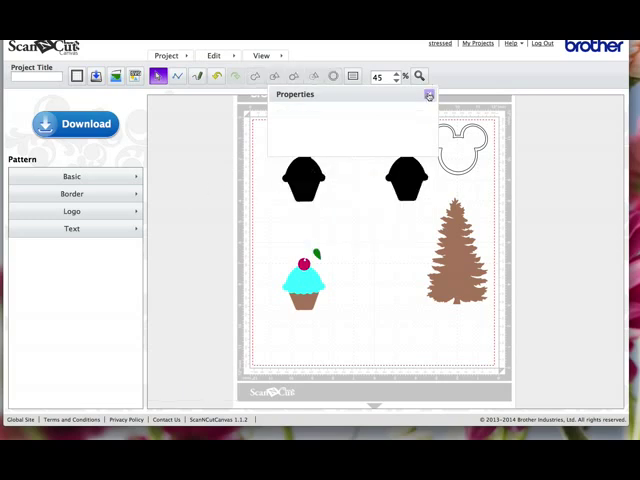
{"action": "left_click", "coordinate": [428, 94]}
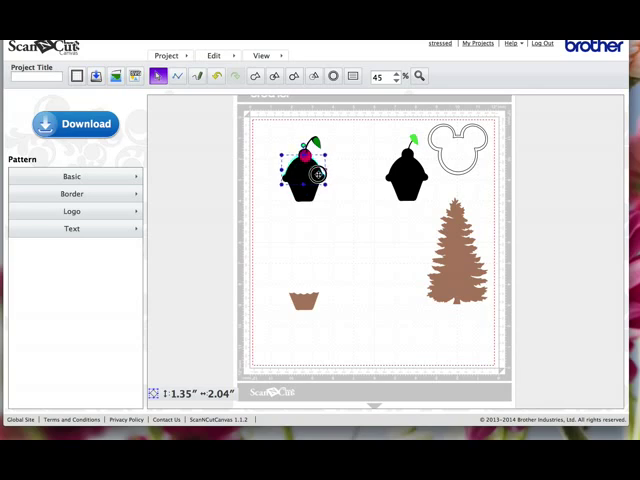
{"action": "right_click", "coordinate": [304, 176]}
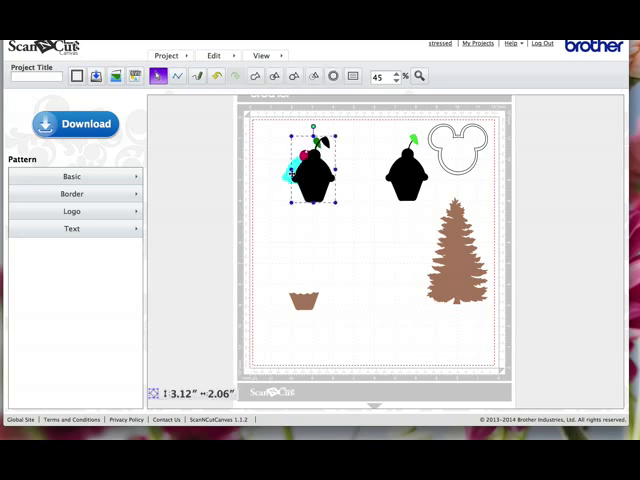
{"action": "right_click", "coordinate": [304, 176]}
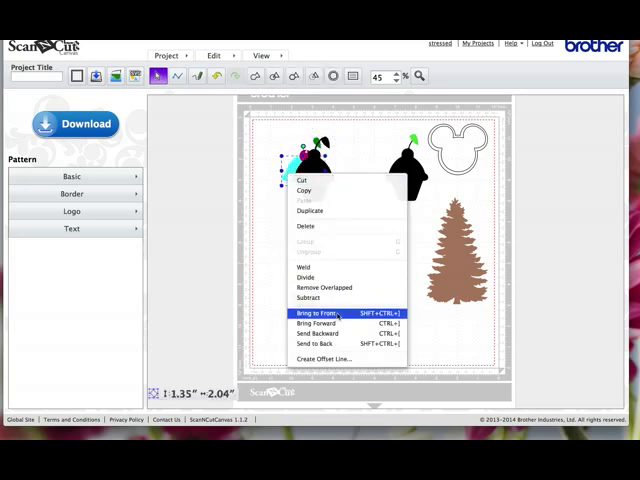
{"action": "left_click", "coordinate": [314, 312]}
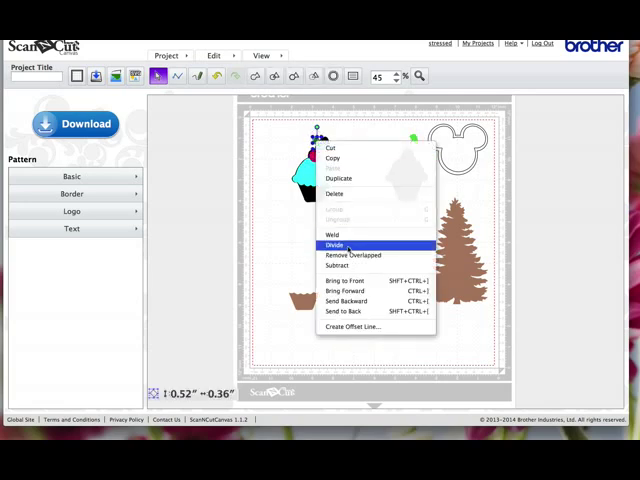
Step: Group the layered cupcake pieces, delete the leftover brown cup piece, and select the finished cupcake
{"action": "left_click", "coordinate": [340, 244]}
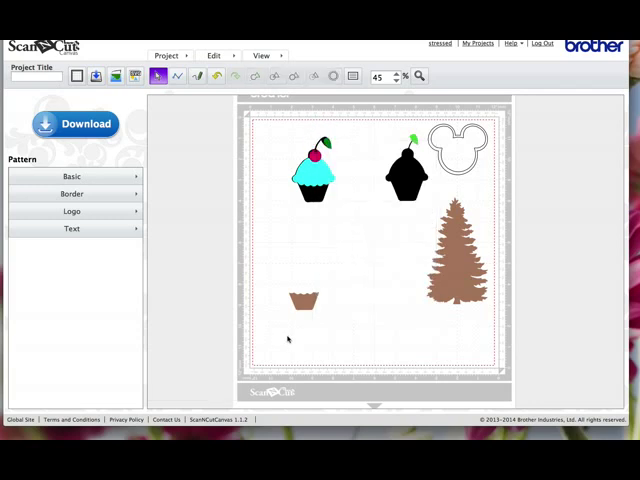
{"action": "right_click", "coordinate": [304, 300]}
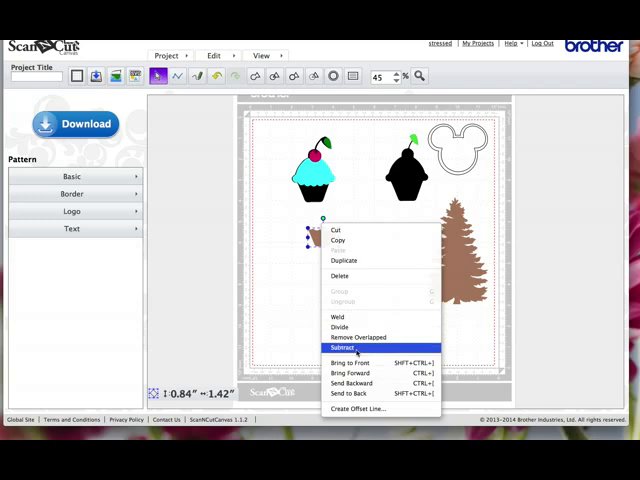
{"action": "left_click", "coordinate": [342, 348]}
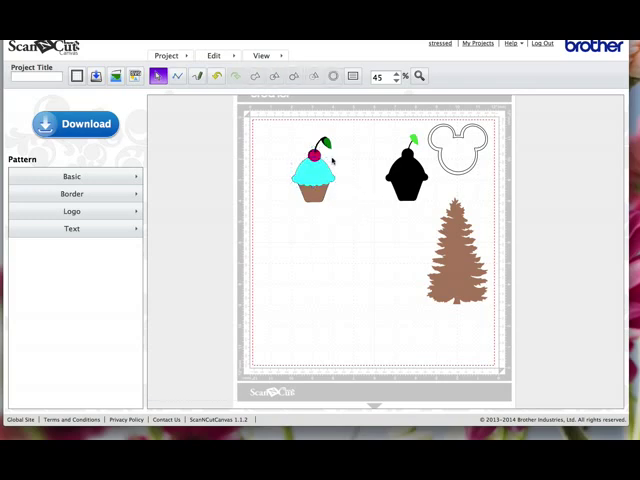
{"action": "left_click", "coordinate": [322, 140]}
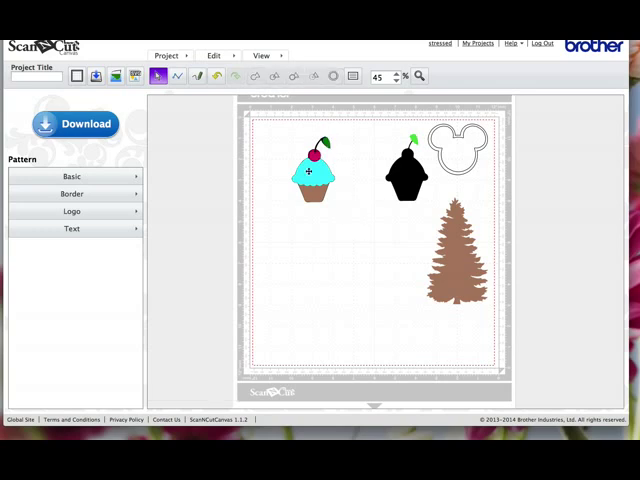
{"action": "left_click", "coordinate": [310, 172]}
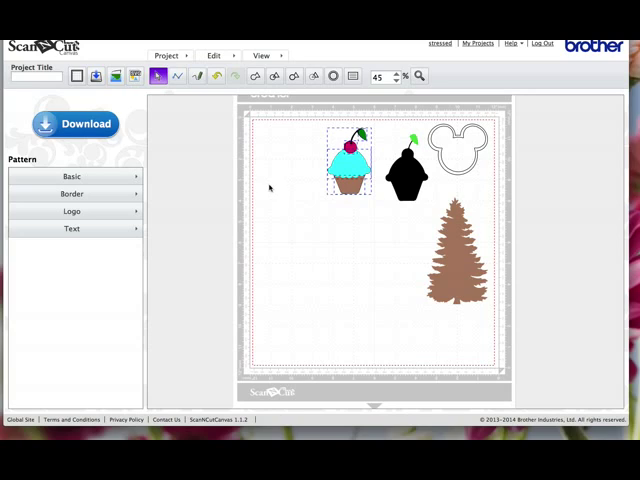
Step: Trace the cupcake image in Color mode with Remove Background, preview it, and place the pieces on the mat
{"action": "left_click", "coordinate": [168, 56]}
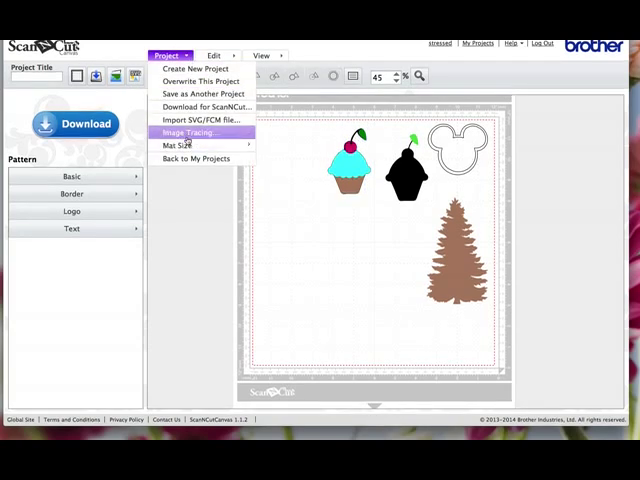
{"action": "left_click", "coordinate": [184, 132]}
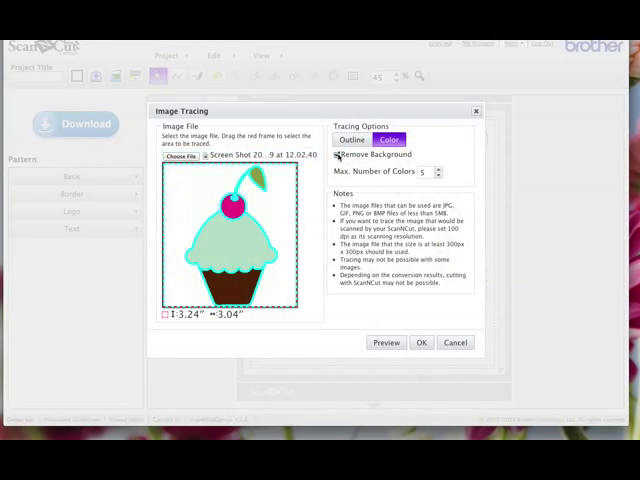
{"action": "left_click", "coordinate": [336, 154]}
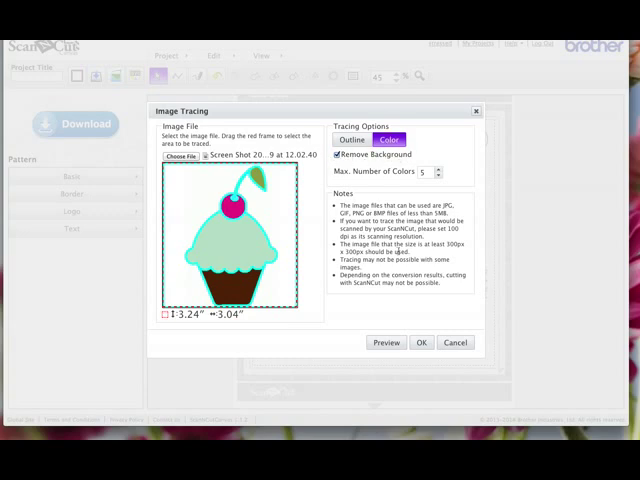
{"action": "left_click", "coordinate": [386, 342]}
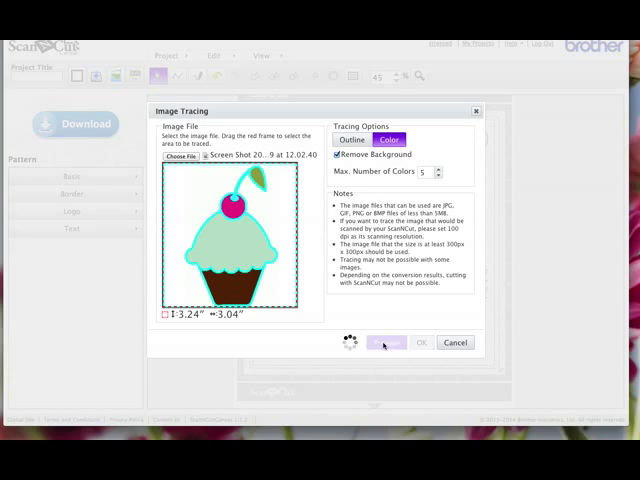
{"action": "left_click", "coordinate": [384, 342]}
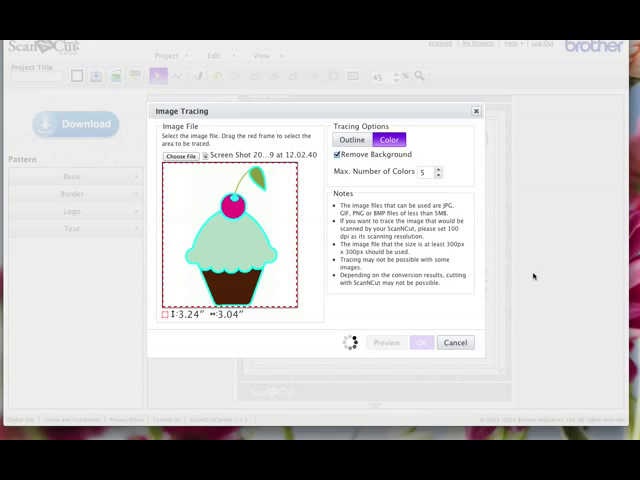
{"action": "left_click", "coordinate": [420, 342]}
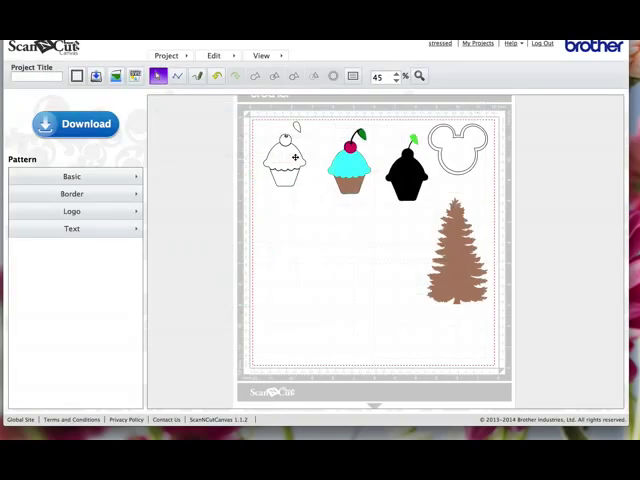
Step: Pull the traced cupcake pieces apart and show one piece's colour settings
{"action": "left_click", "coordinate": [284, 160]}
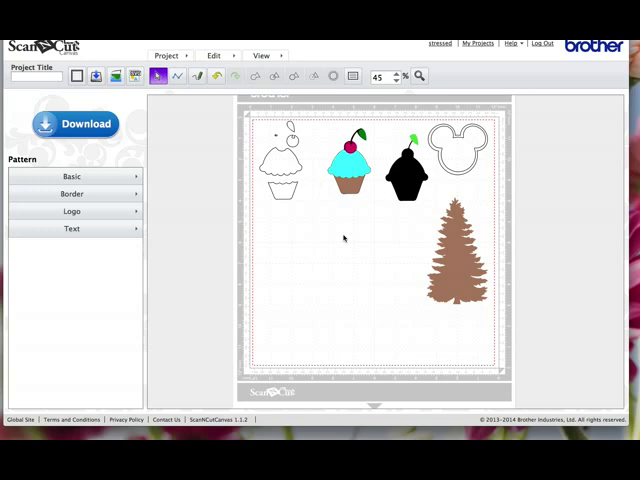
{"action": "mouse_move", "coordinate": [356, 240]}
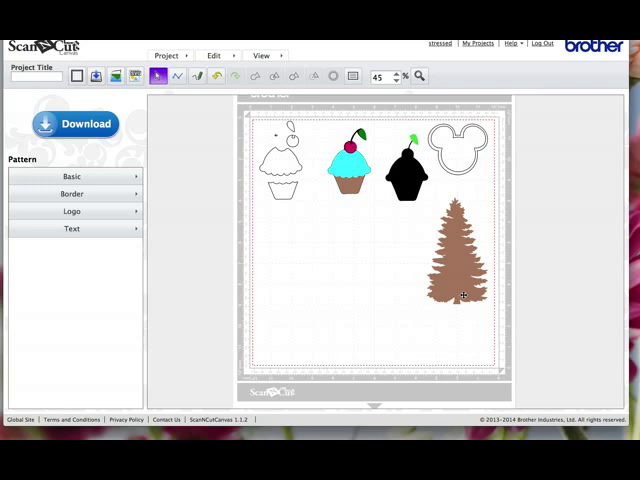
{"action": "mouse_move", "coordinate": [396, 164]}
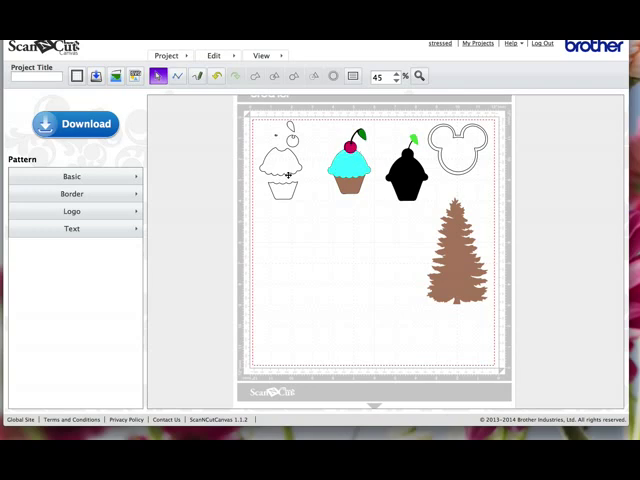
{"action": "left_click", "coordinate": [284, 176]}
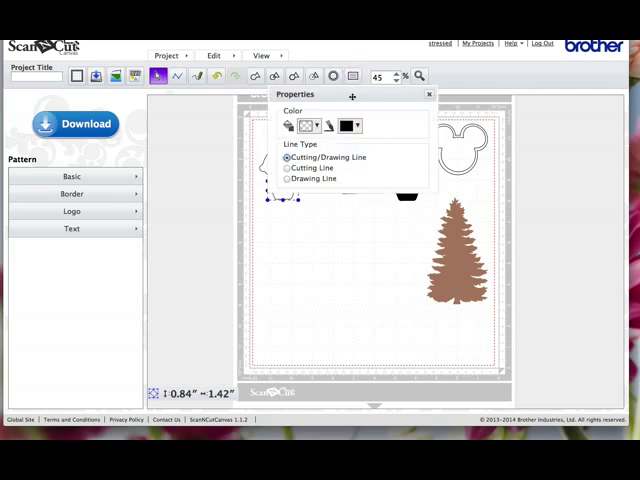
Step: Colour one traced cupcake piece light blue in both colour swatches
{"action": "left_click", "coordinate": [348, 126]}
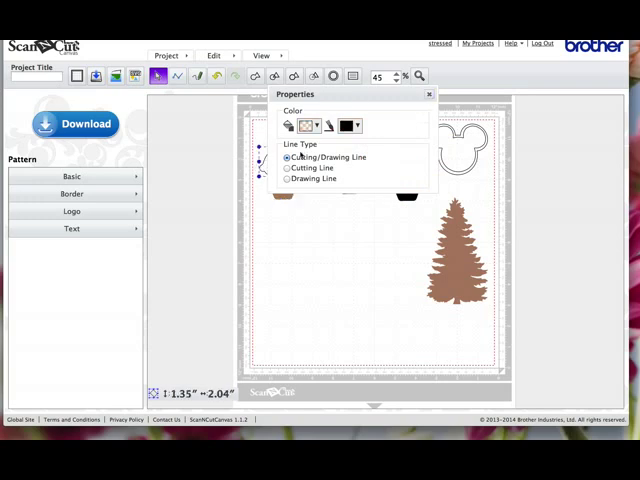
{"action": "left_click", "coordinate": [304, 126]}
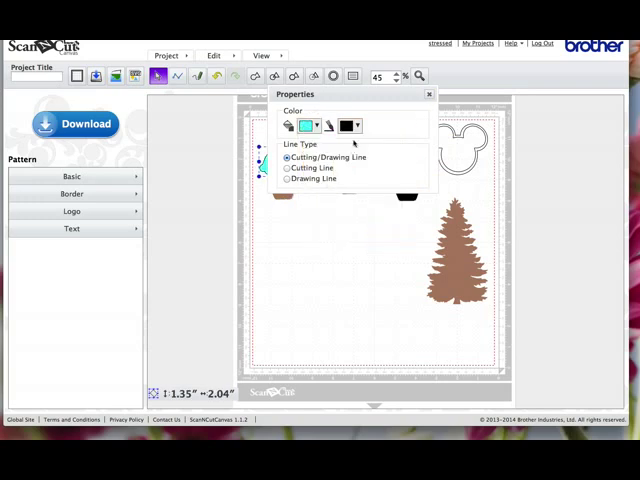
{"action": "left_click", "coordinate": [344, 126]}
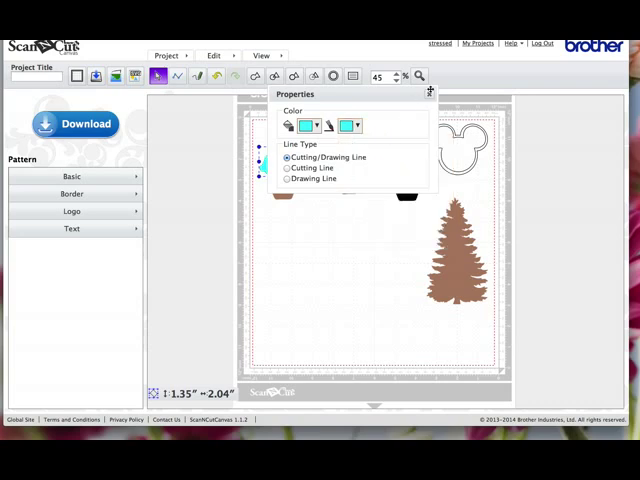